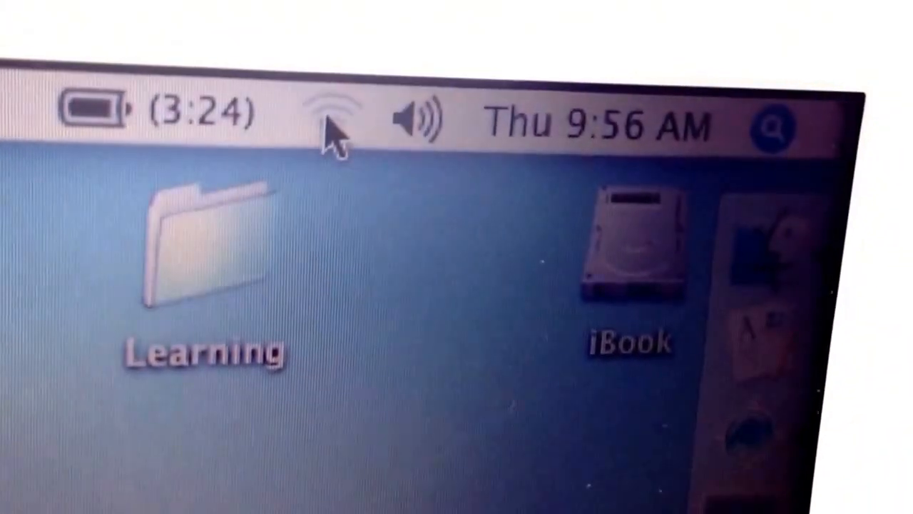
# Reveal the available wireless networks from the AirPort menu-bar icon, with attwifi listed.
pyautogui.click(336, 114)
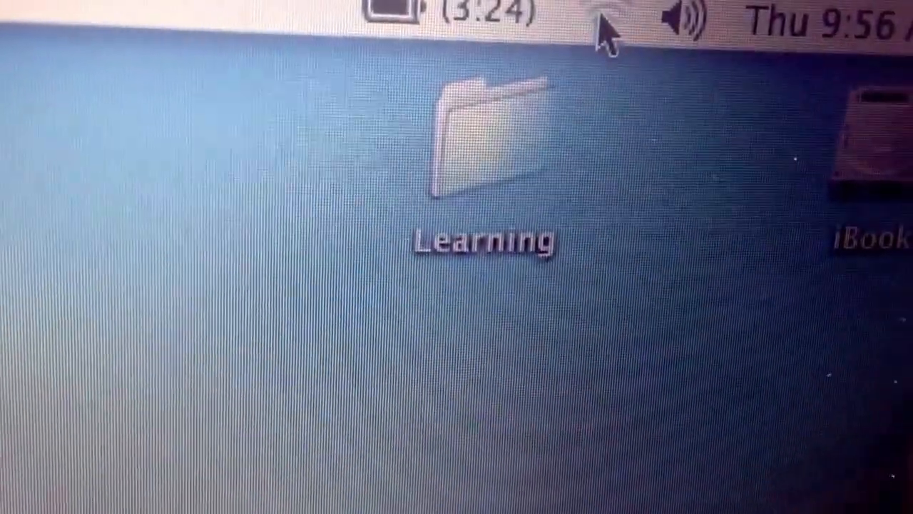
pyautogui.click(599, 17)
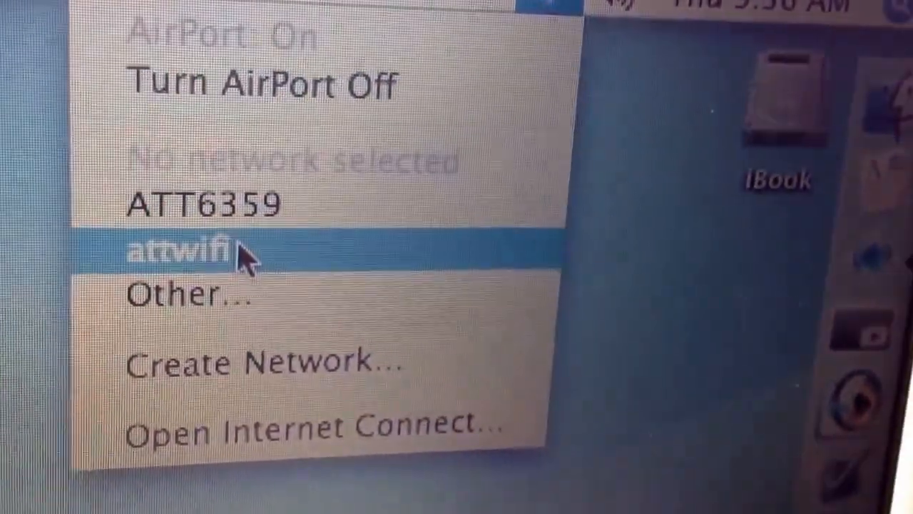
# Join the attwifi network from the AirPort list.
pyautogui.click(179, 249)
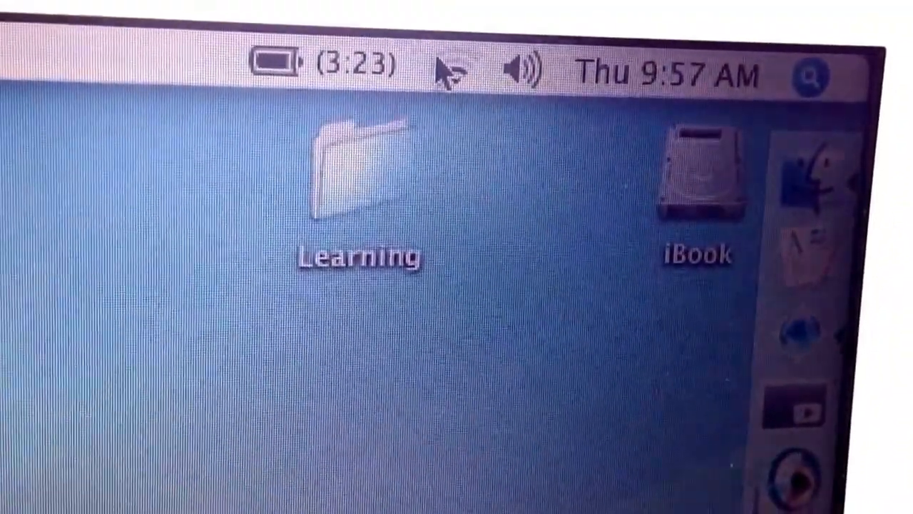
pyautogui.click(463, 36)
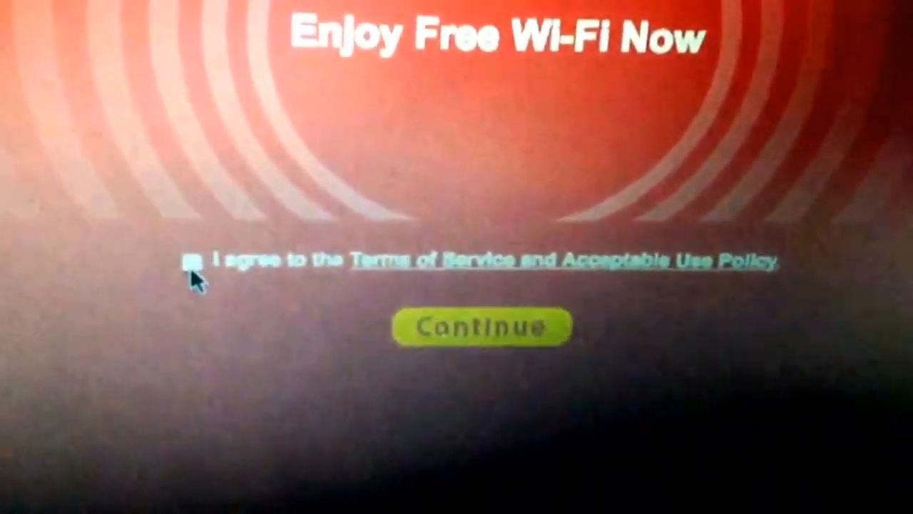
# Agree to the AT&T Wi-Fi Terms of Service and Acceptable Use Policy.
pyautogui.click(192, 259)
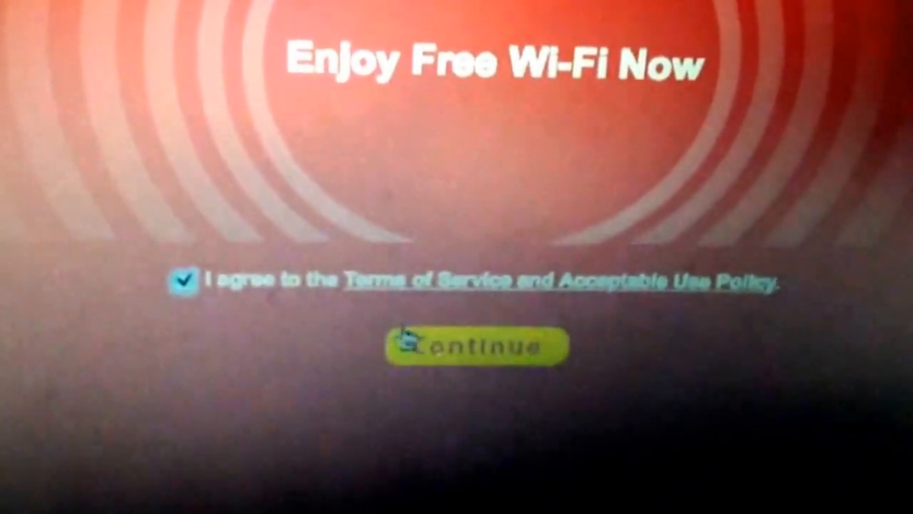